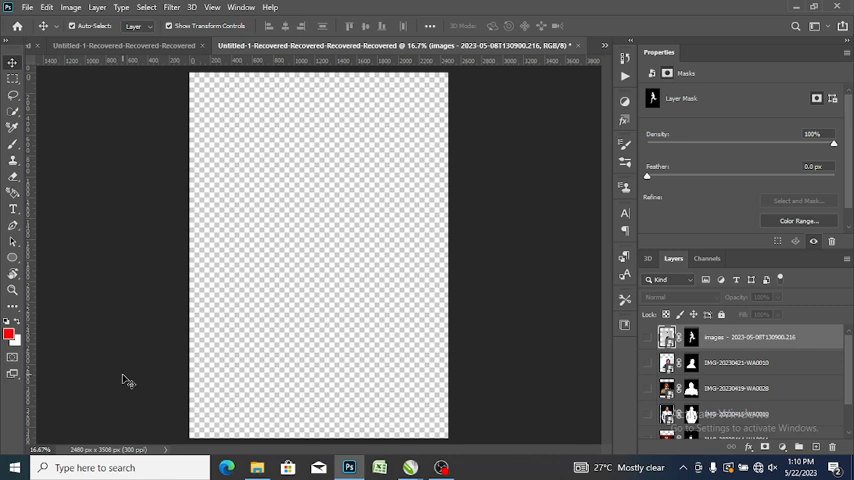
mouse_move(268, 422)
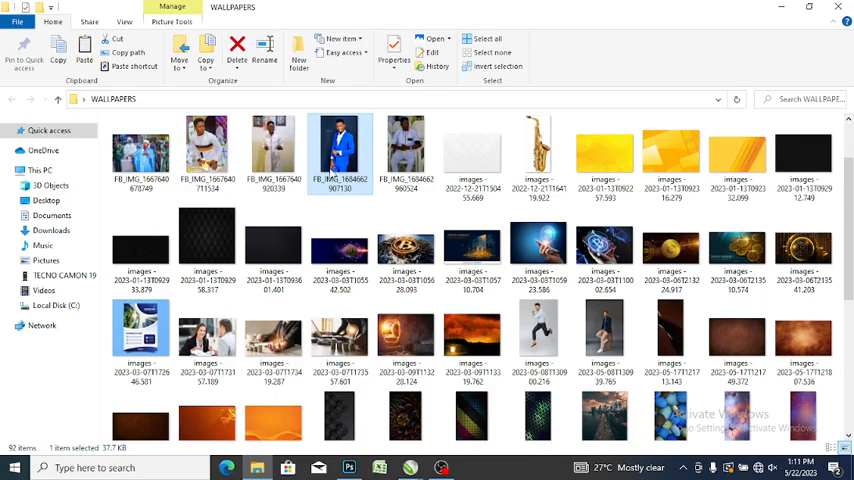
Select the blue-suit photo in WALLPAPERS and drag it into Photoshop.
left_click(404, 150)
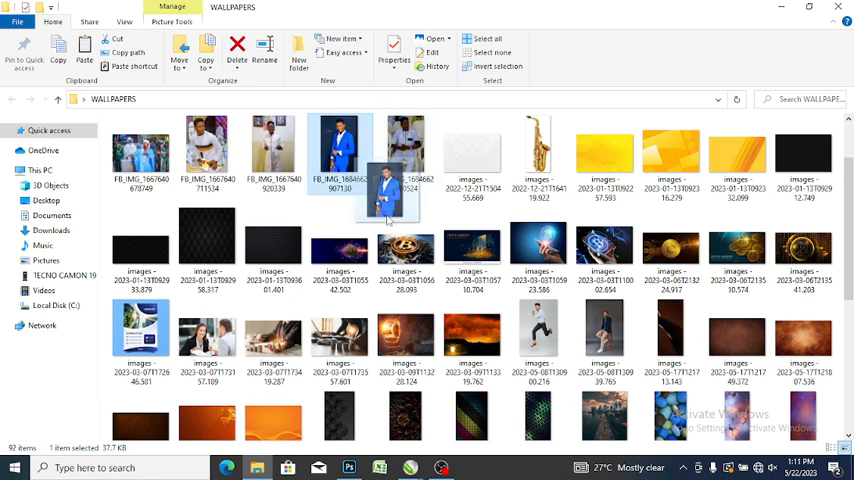
scroll("down", 3)
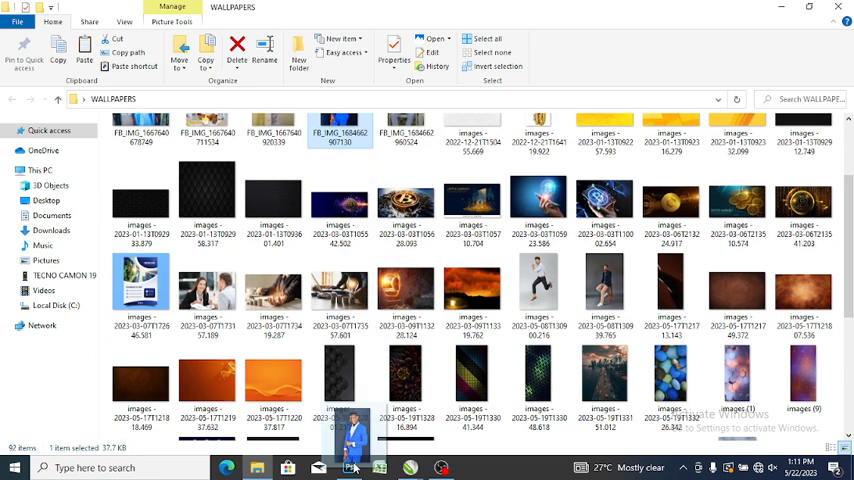
left_click(348, 468)
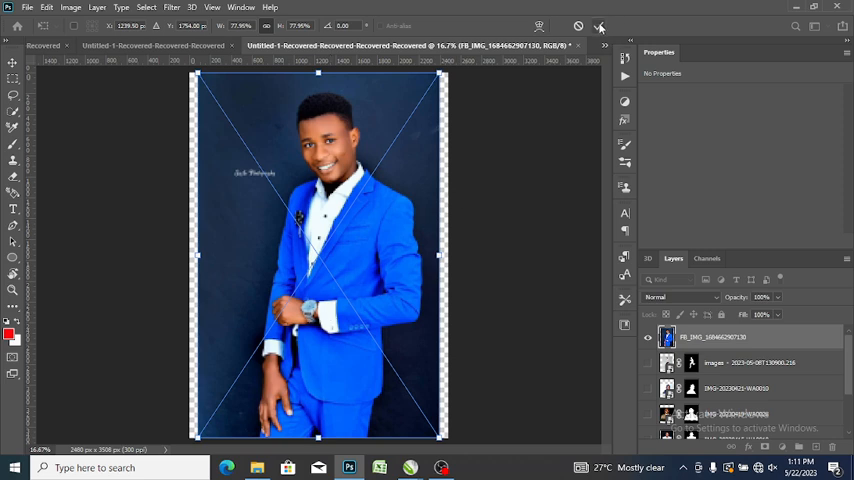
mouse_move(600, 26)
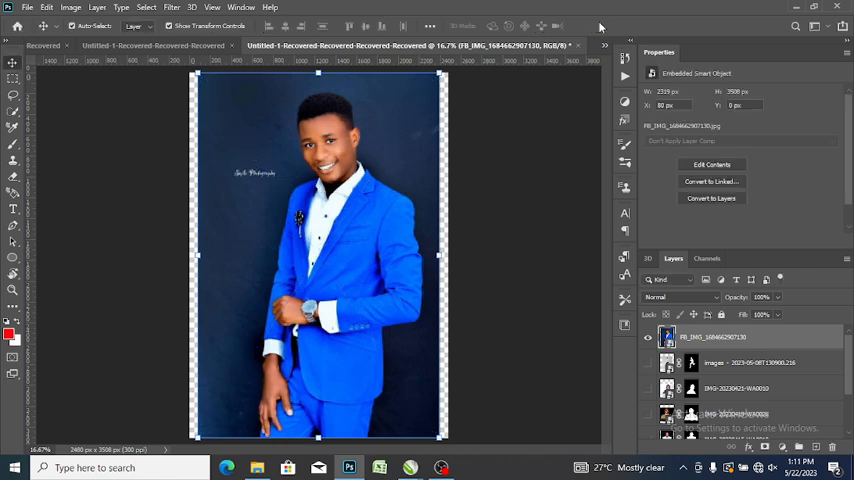
mouse_move(58, 122)
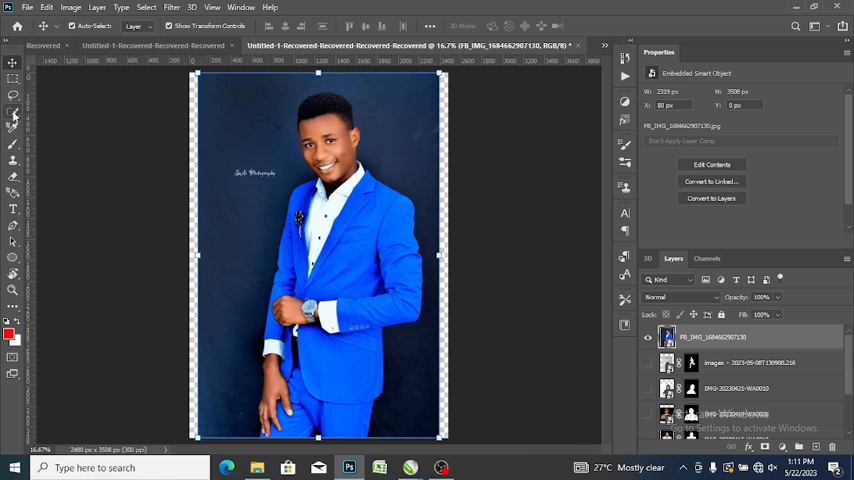
Commit the placed portrait and switch to the Object Selection tool.
left_click(12, 112)
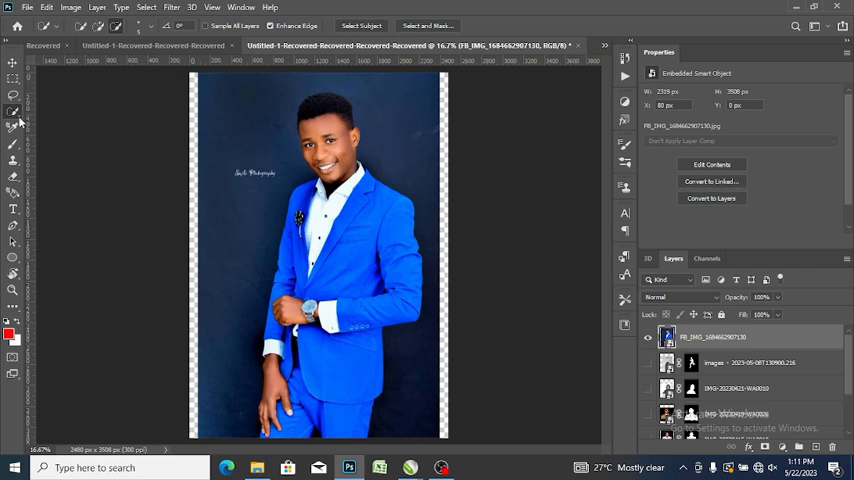
Box the man with the Object Selection tool to select him for cut-out.
left_click(12, 112)
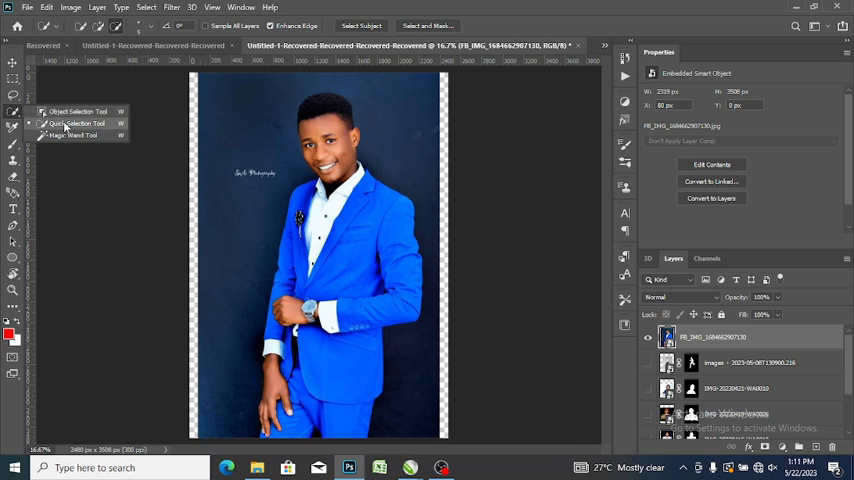
mouse_move(78, 140)
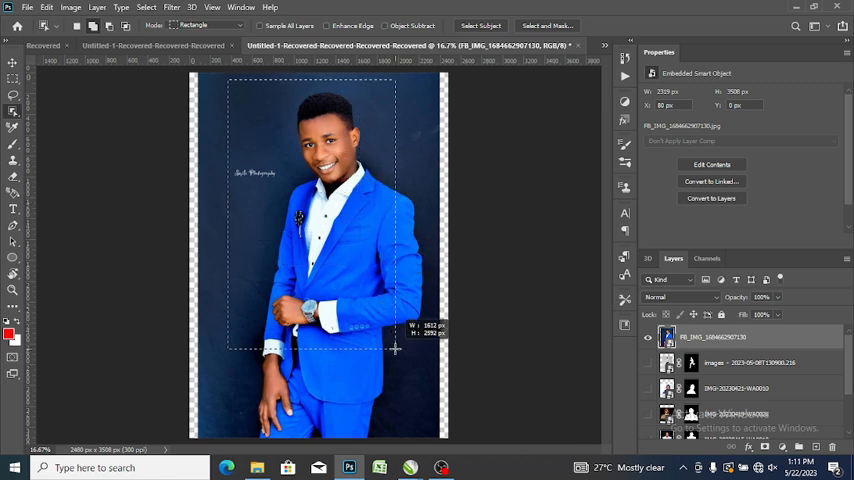
left_click_drag(396, 350, 428, 436)
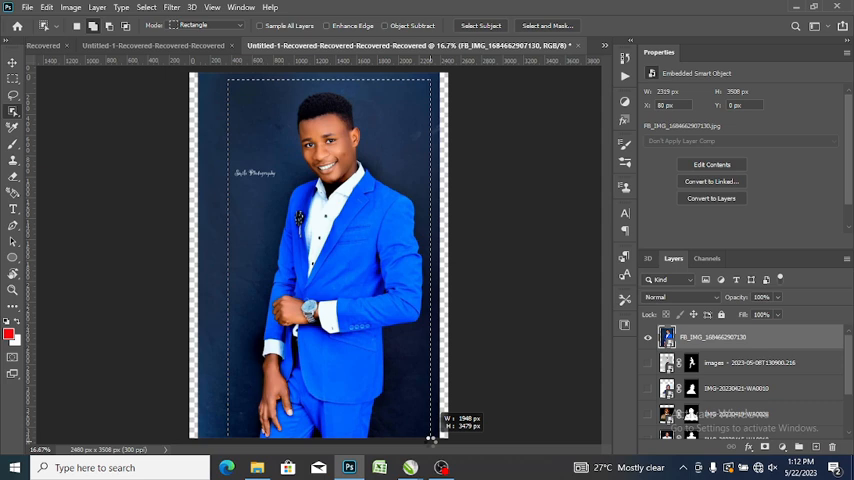
mouse_move(484, 344)
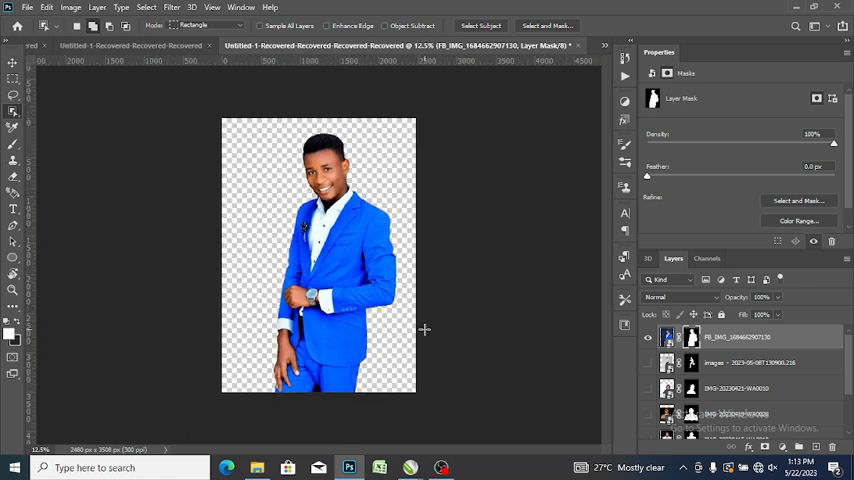
mouse_move(366, 212)
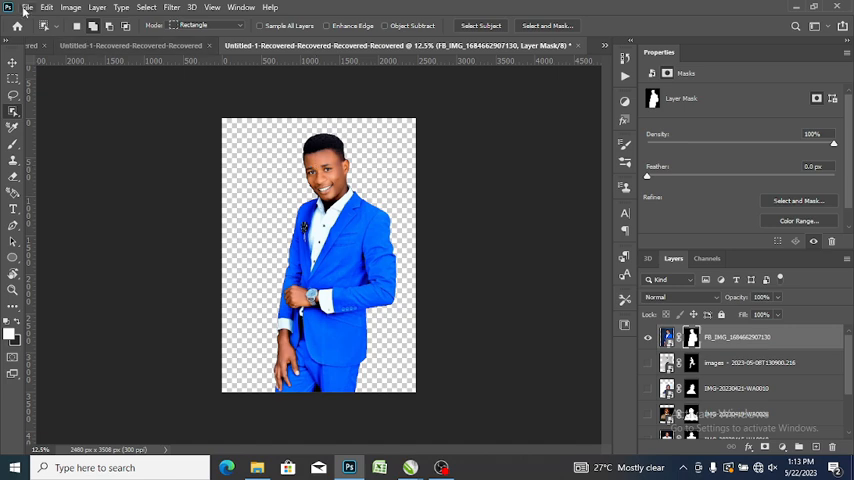
Start Save As from the File menu for the cut-out portrait.
left_click(28, 8)
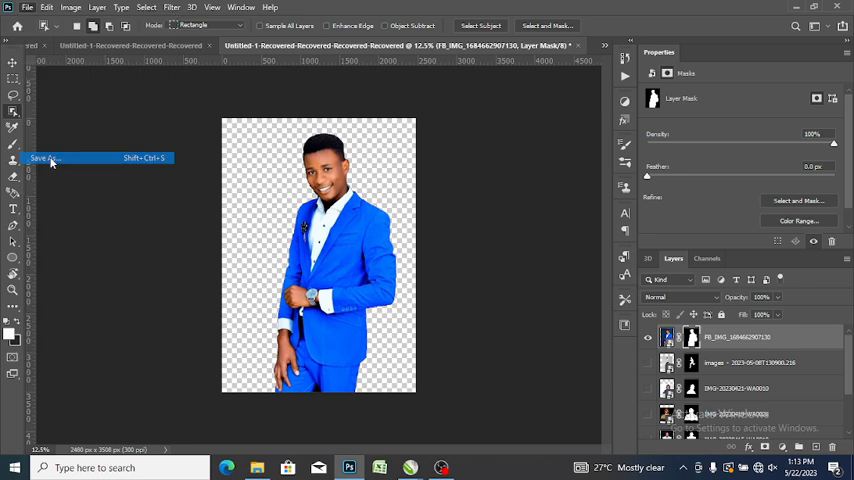
left_click(44, 158)
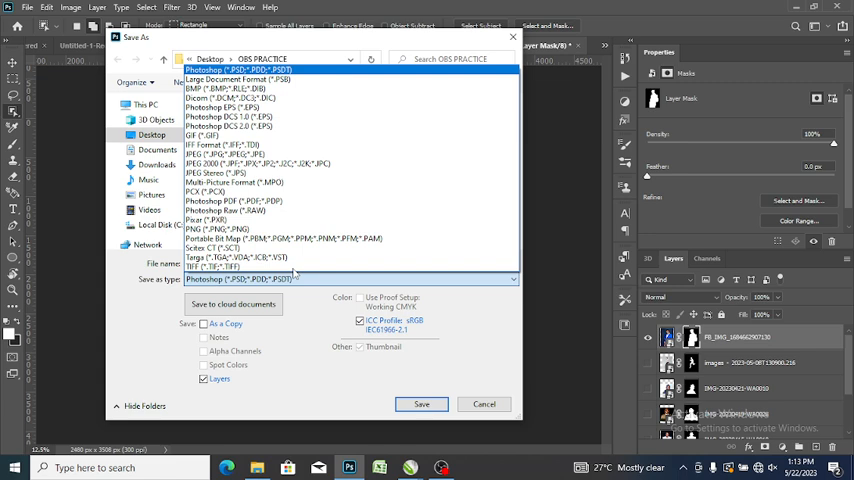
Save the cut-out as a PNG in OBS PRACTICE and confirm the PNG format options.
left_click(218, 228)
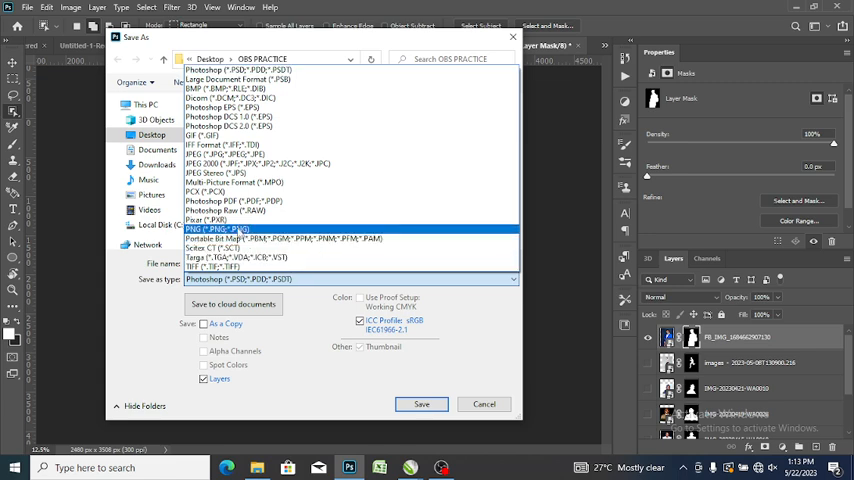
left_click(220, 228)
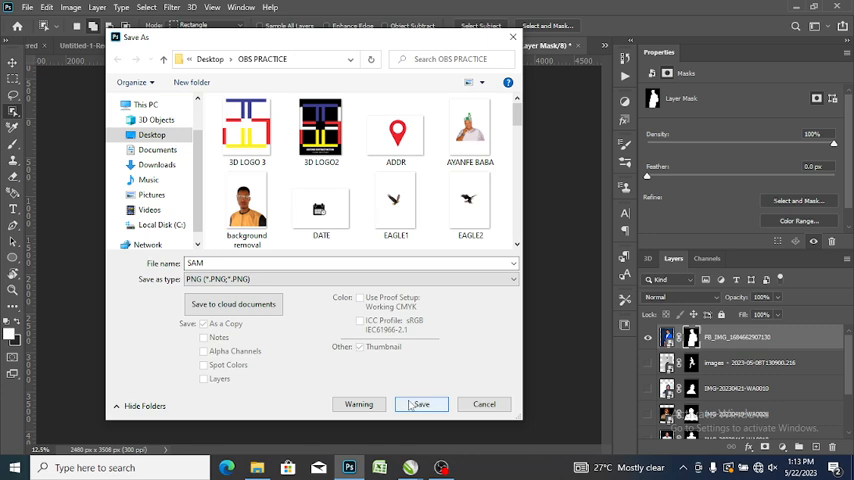
left_click(420, 404)
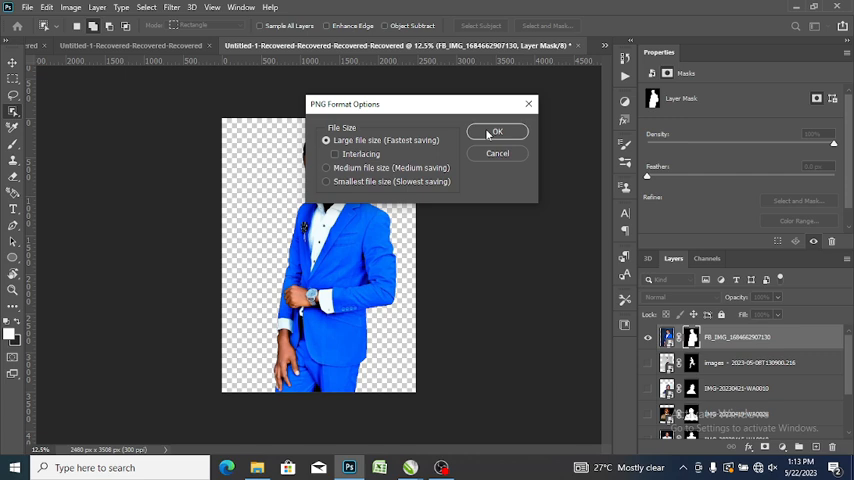
left_click(496, 132)
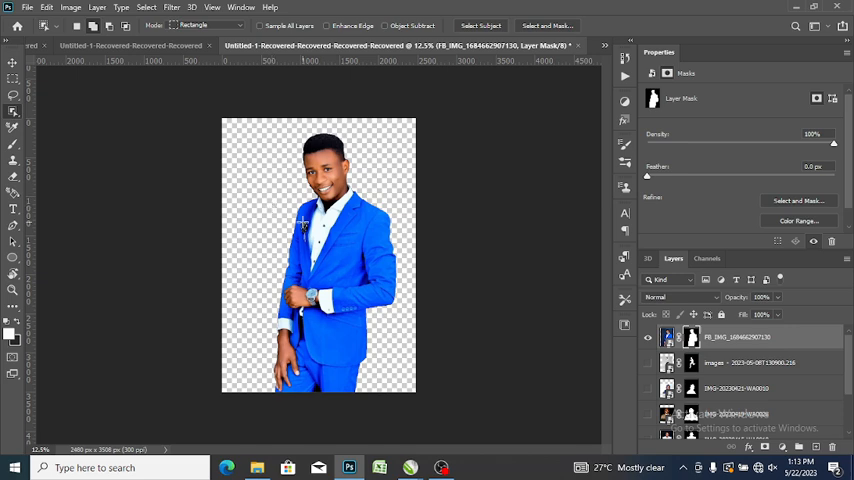
mouse_move(468, 252)
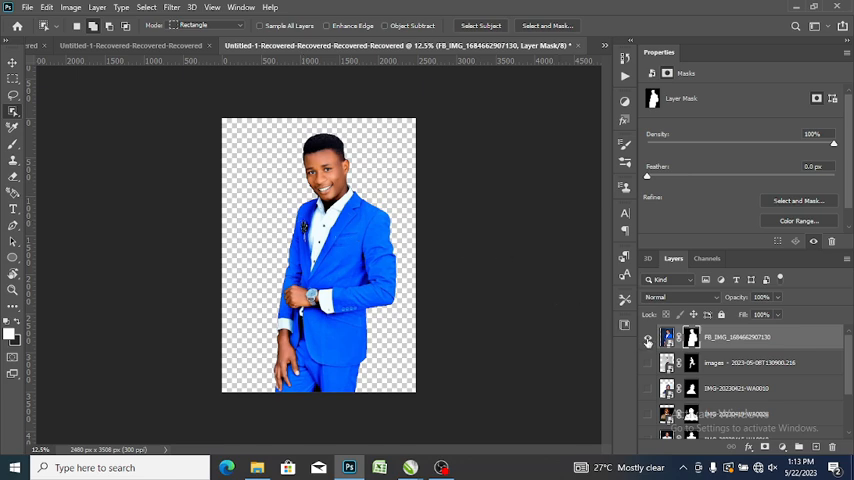
mouse_move(648, 338)
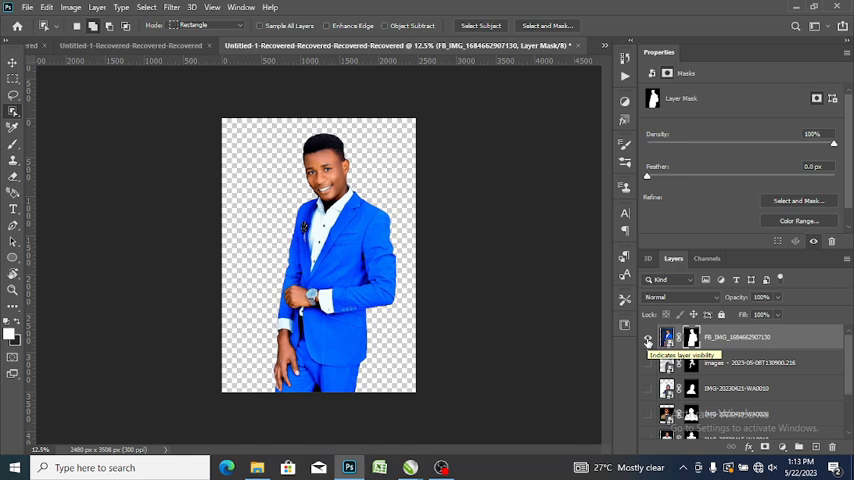
Hide the cut-out portrait layer via its eye icon, leaving an empty canvas.
left_click(648, 338)
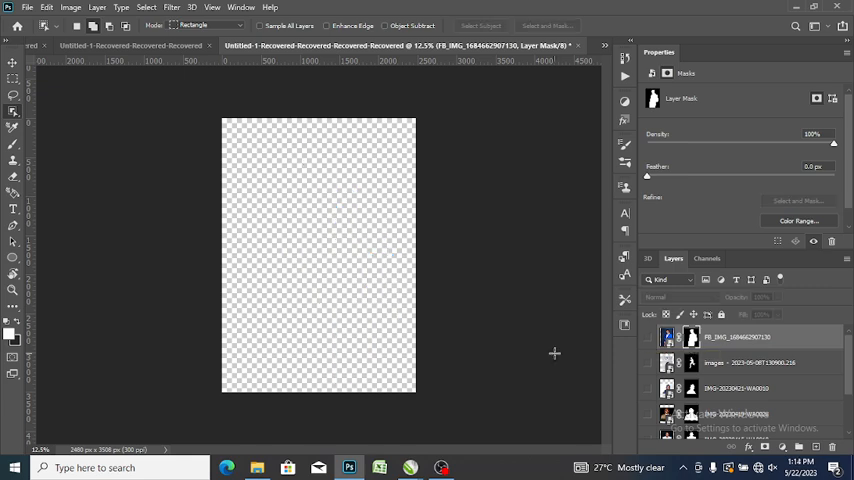
mouse_move(228, 168)
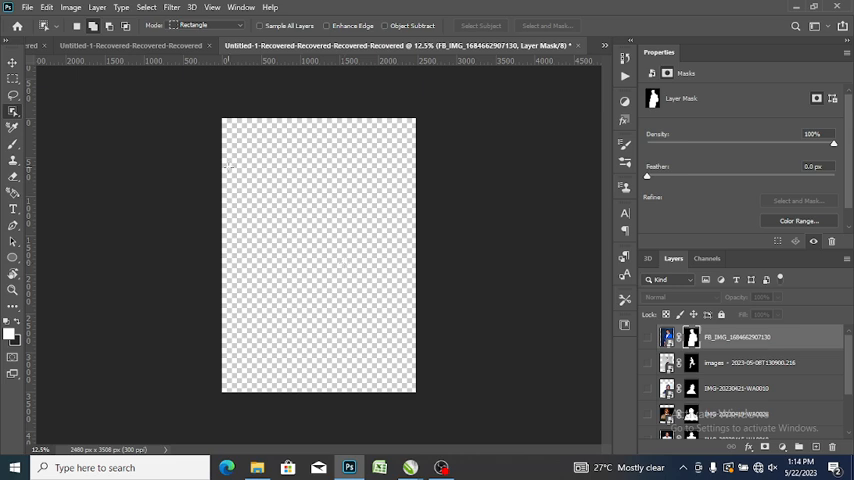
mouse_move(50, 240)
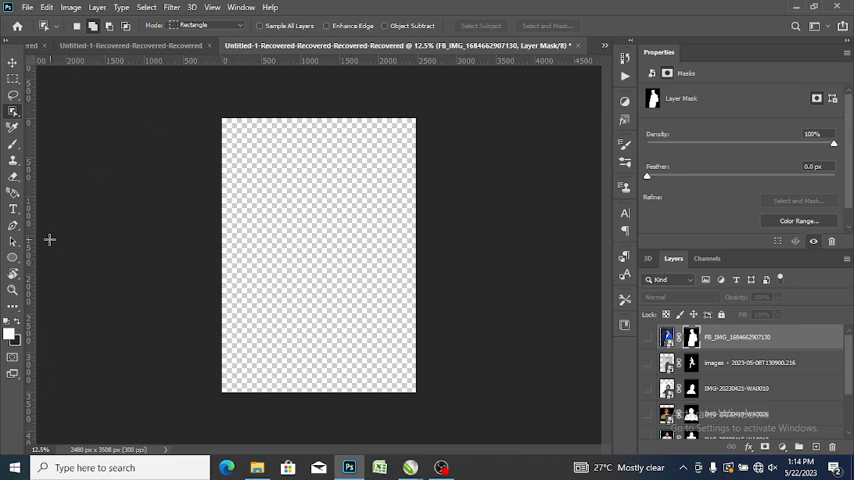
mouse_move(36, 184)
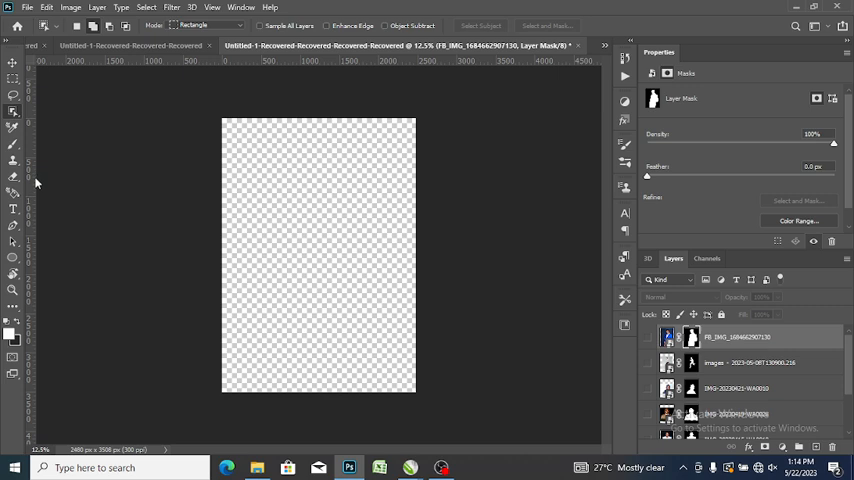
mouse_move(18, 268)
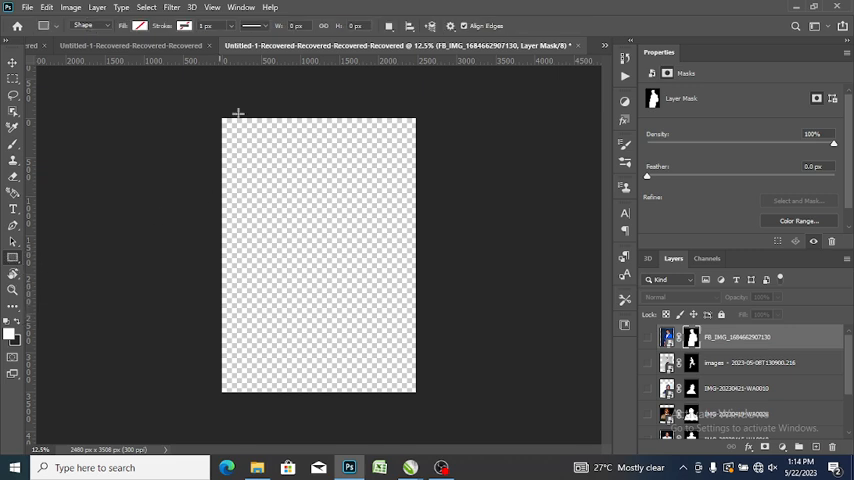
mouse_move(224, 116)
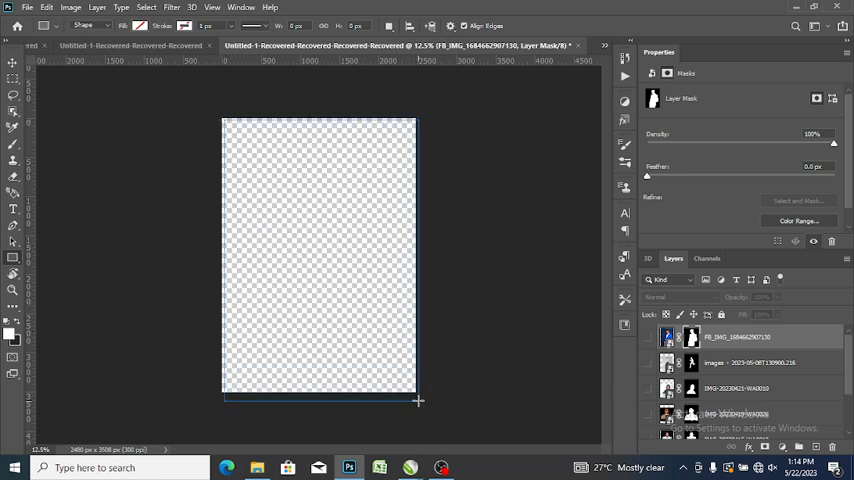
Draw a rectangle shape covering the whole page and bring up its Fill choices.
left_click_drag(224, 120, 418, 400)
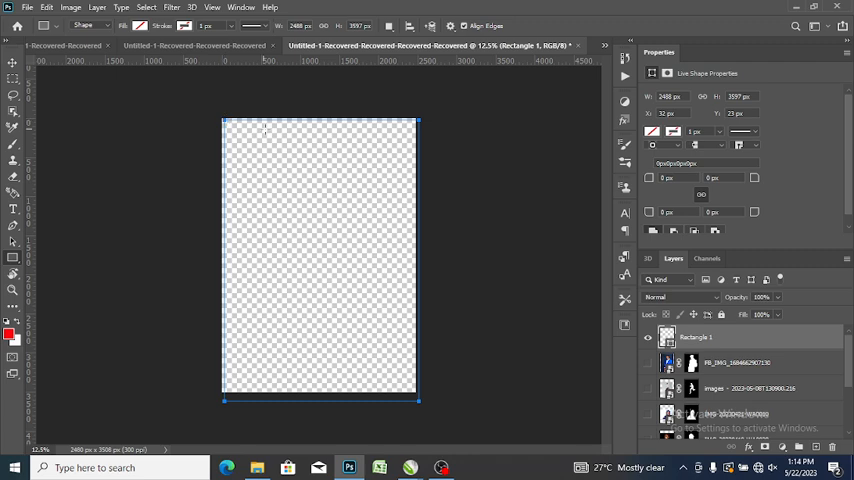
mouse_move(292, 60)
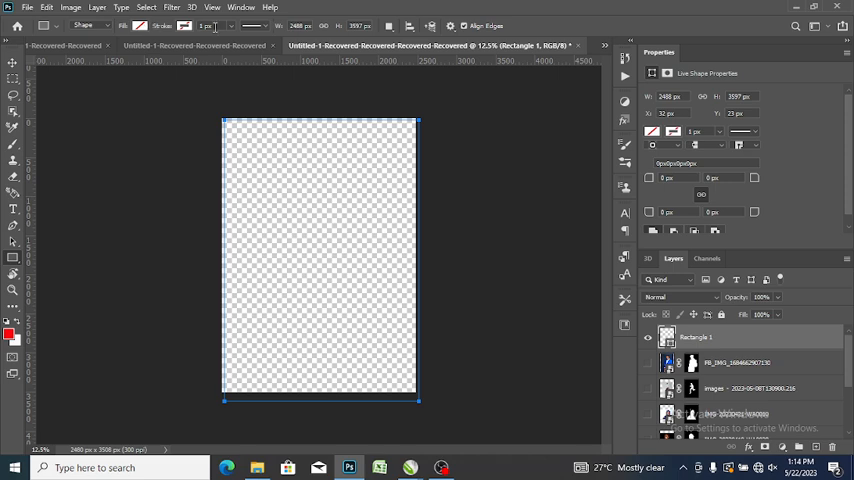
mouse_move(574, 80)
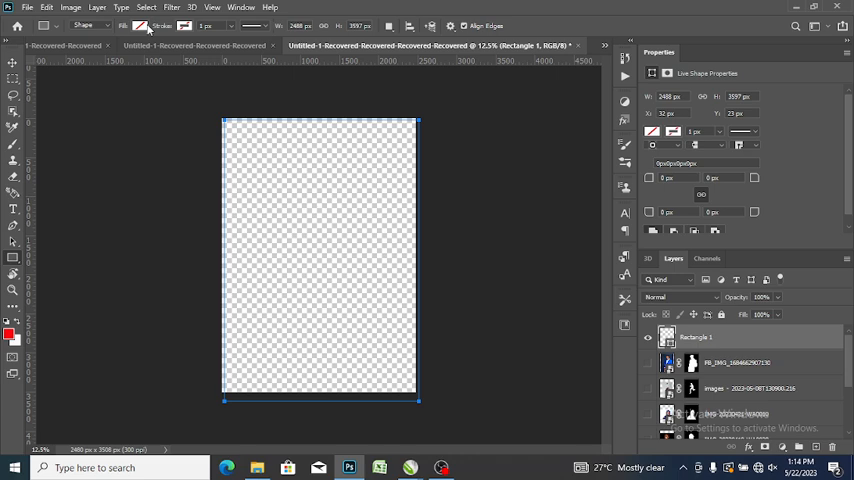
left_click(140, 24)
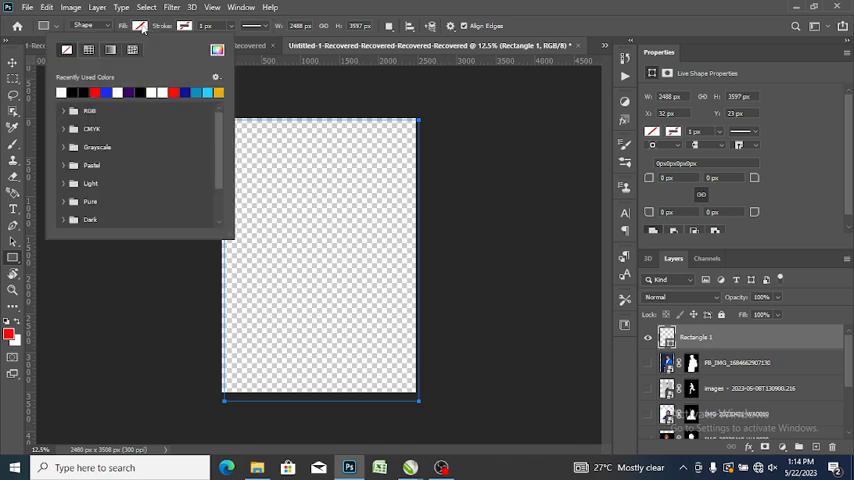
mouse_move(146, 72)
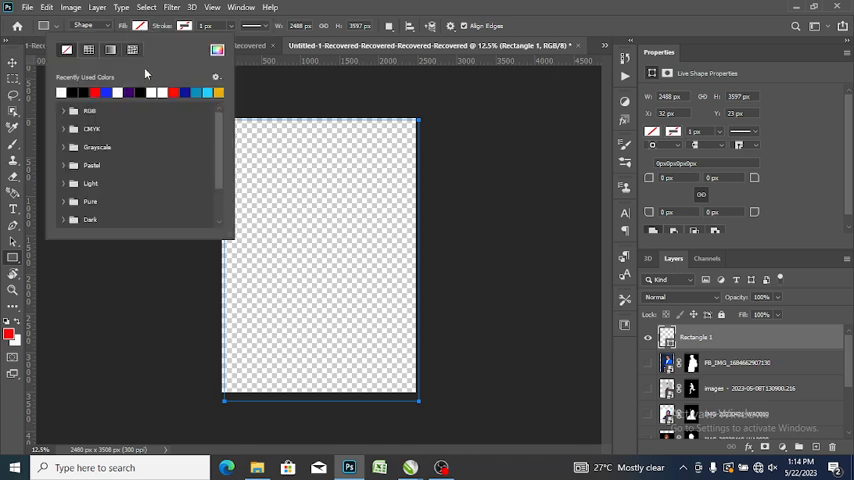
Switch the rectangle fill to Gradient, try blue, then apply the pink-to-dark preset.
left_click(110, 50)
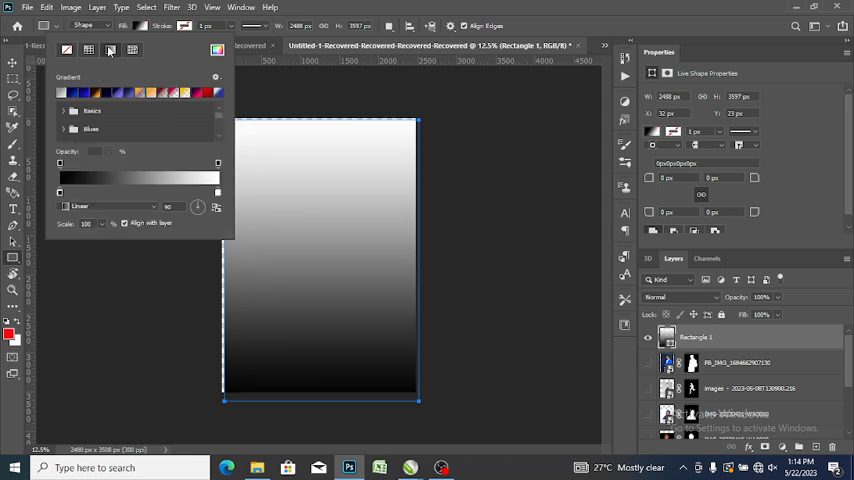
mouse_move(222, 132)
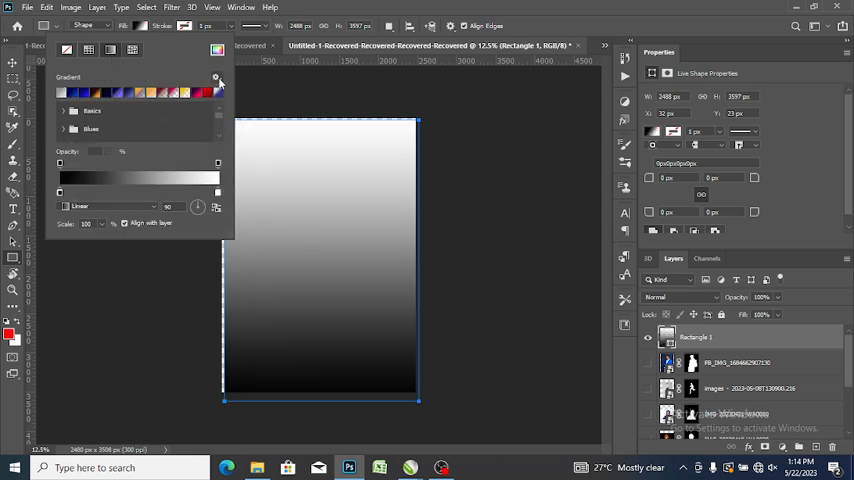
left_click(216, 80)
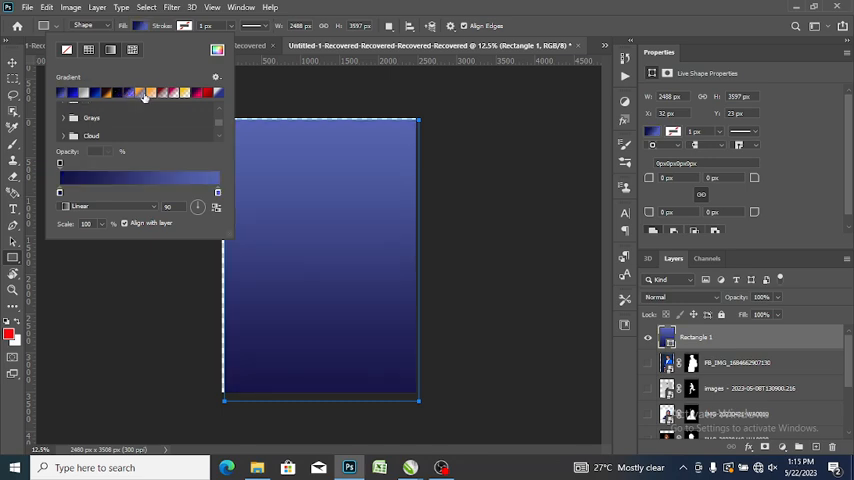
left_click(60, 92)
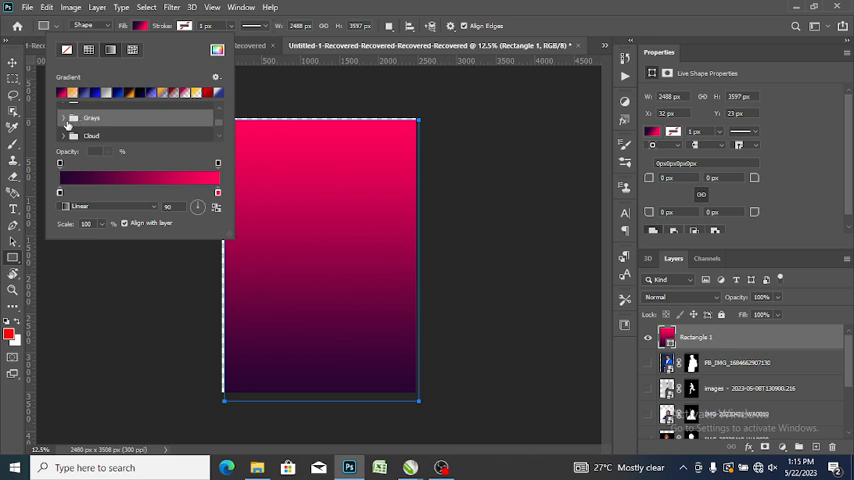
left_click(64, 118)
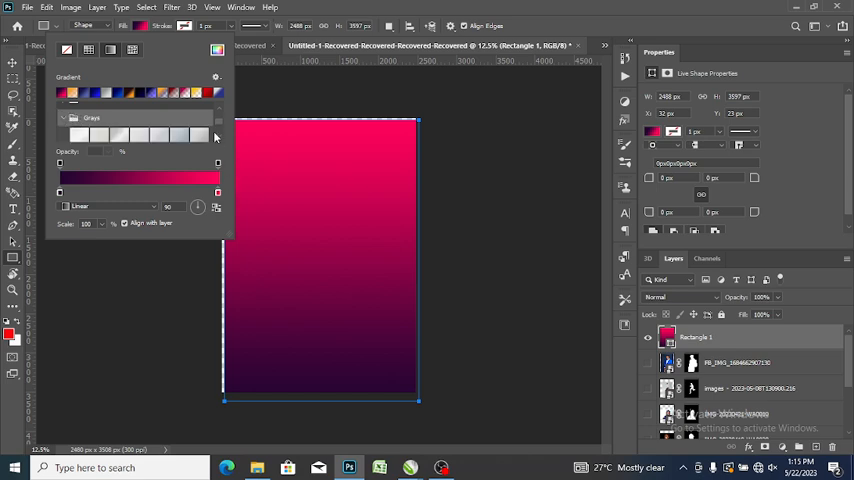
scroll("down", 3)
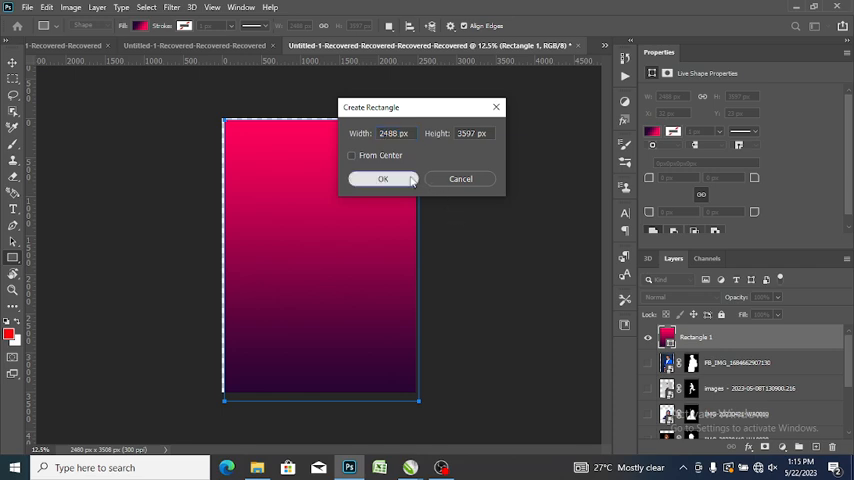
Dismiss the Create Rectangle size dialog, leaving the gradient shape layer.
left_click(382, 180)
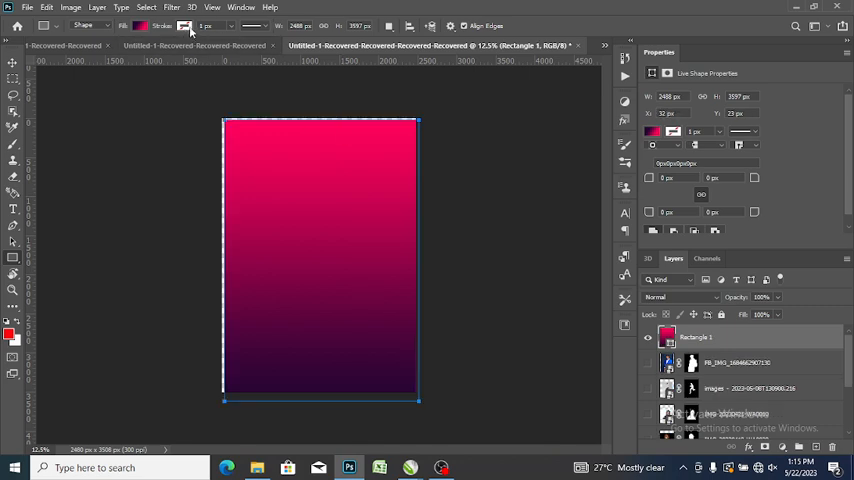
mouse_move(184, 24)
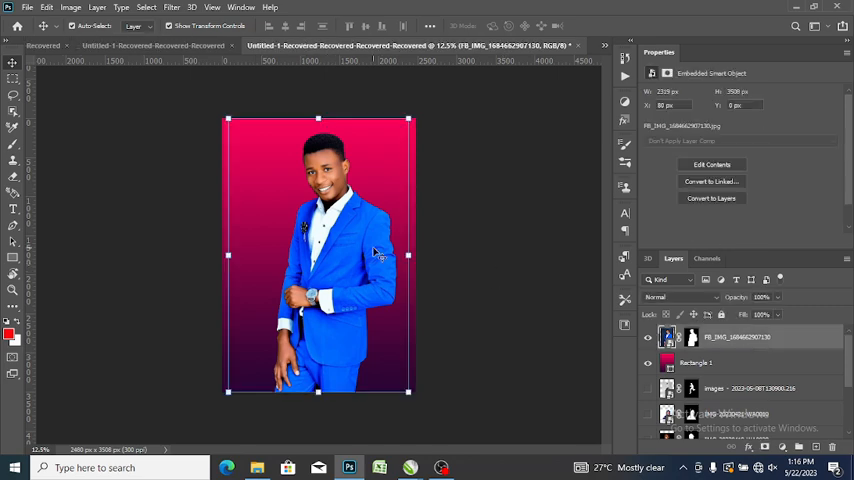
mouse_move(384, 248)
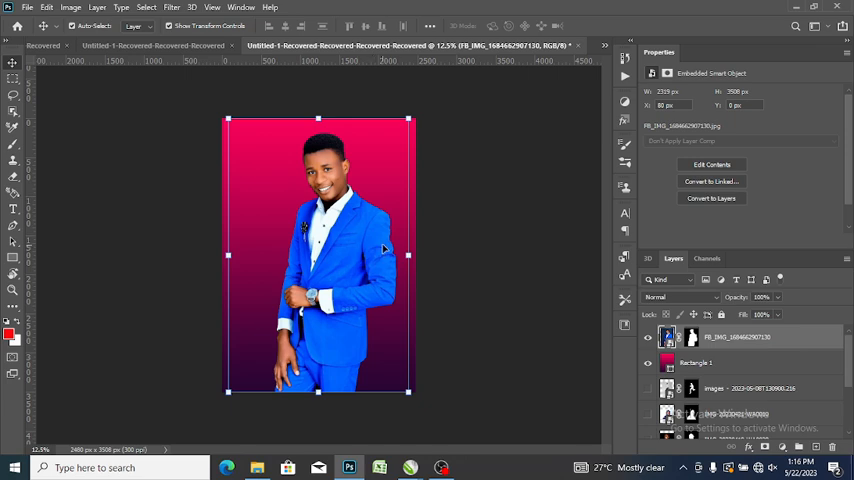
mouse_move(756, 444)
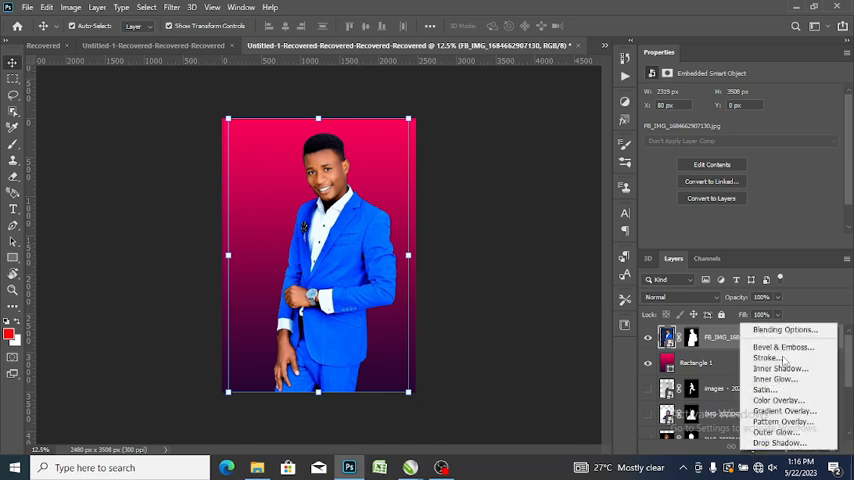
mouse_move(784, 330)
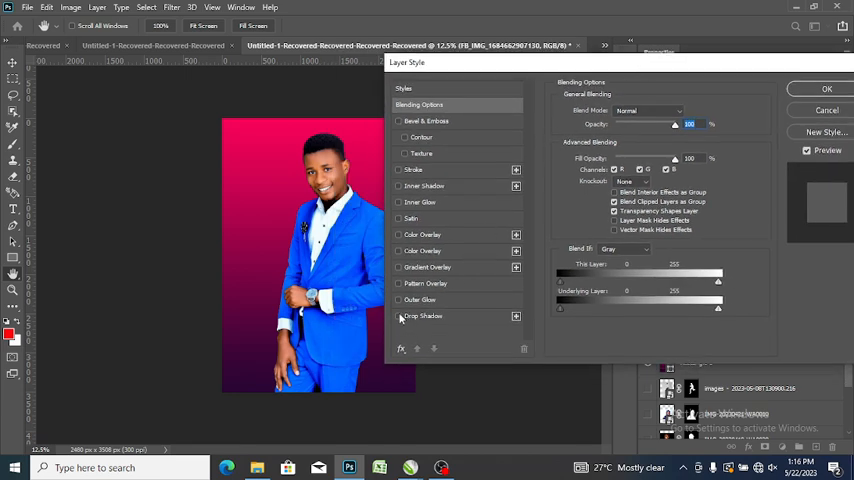
Enable Drop Shadow in Layer Style, choose a contour shape, and apply it.
left_click(400, 316)
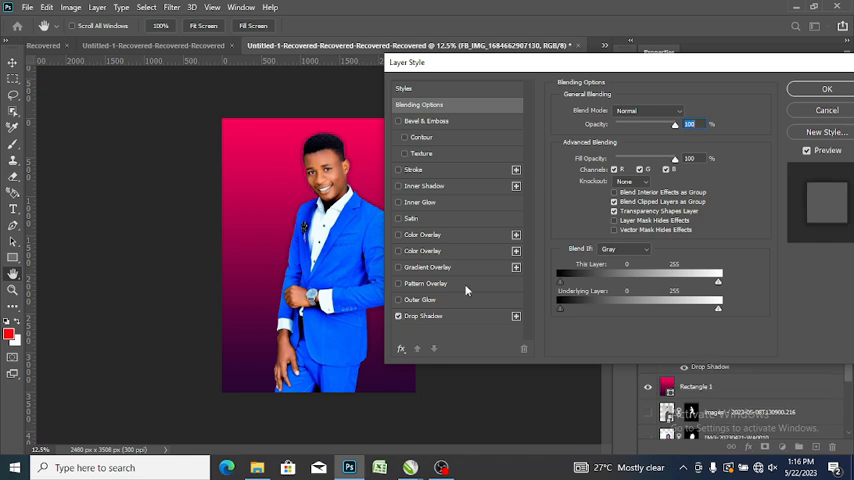
left_click(424, 316)
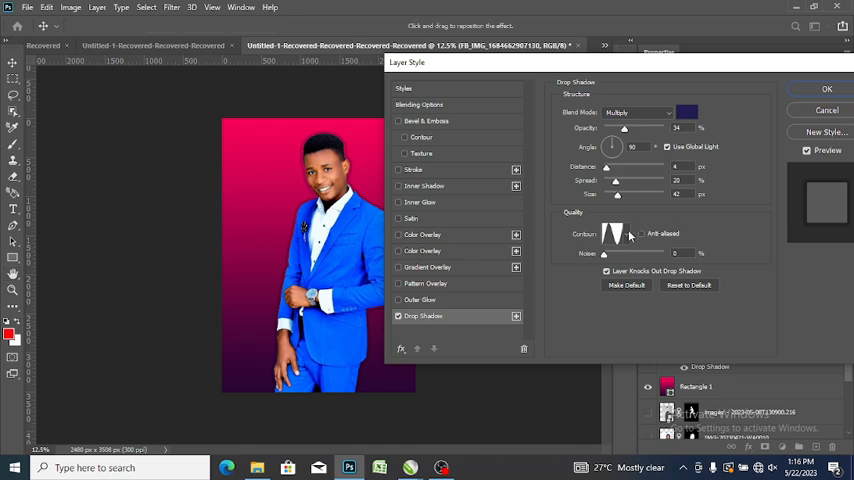
left_click(612, 234)
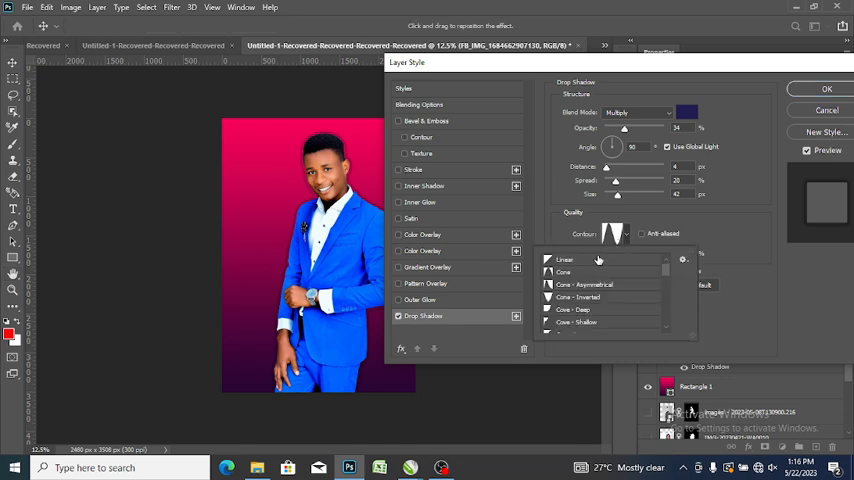
left_click(564, 260)
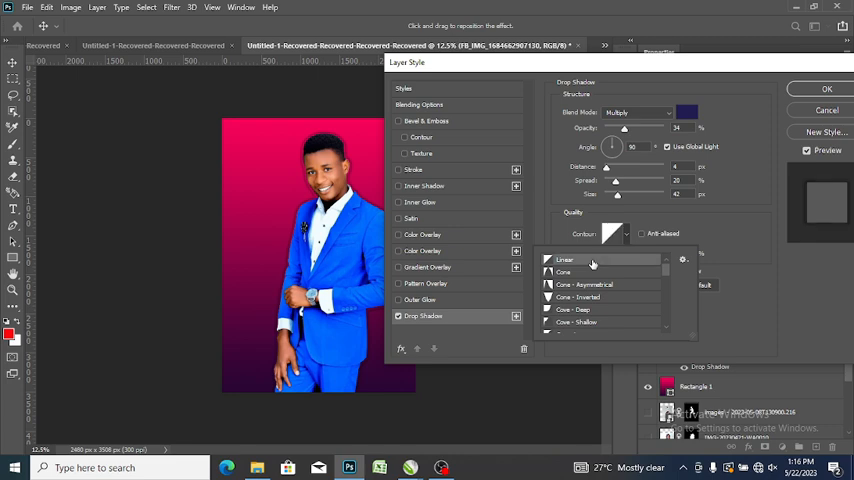
mouse_move(588, 268)
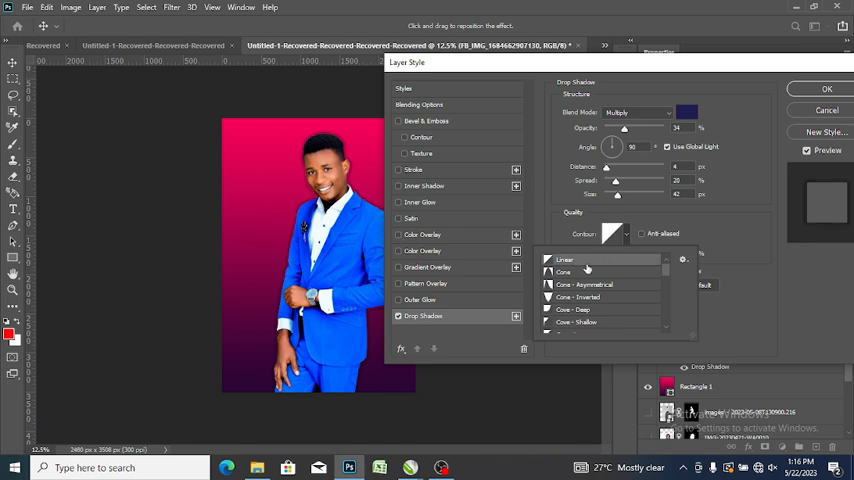
left_click(564, 260)
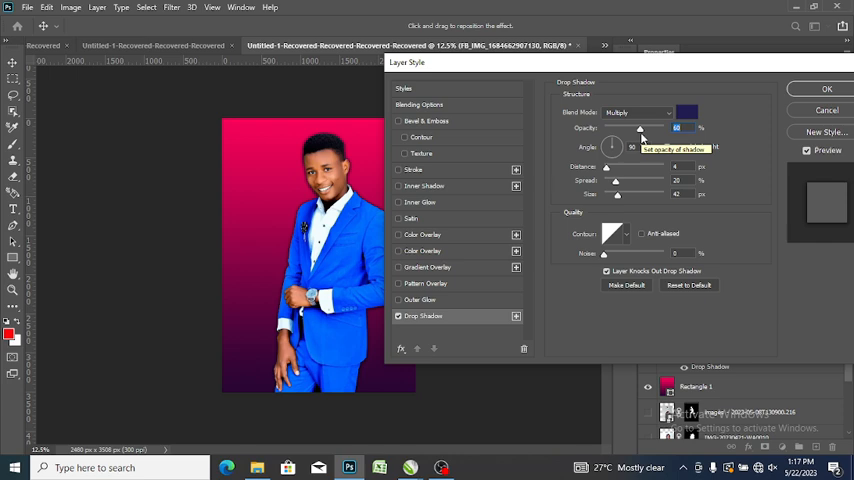
mouse_move(670, 192)
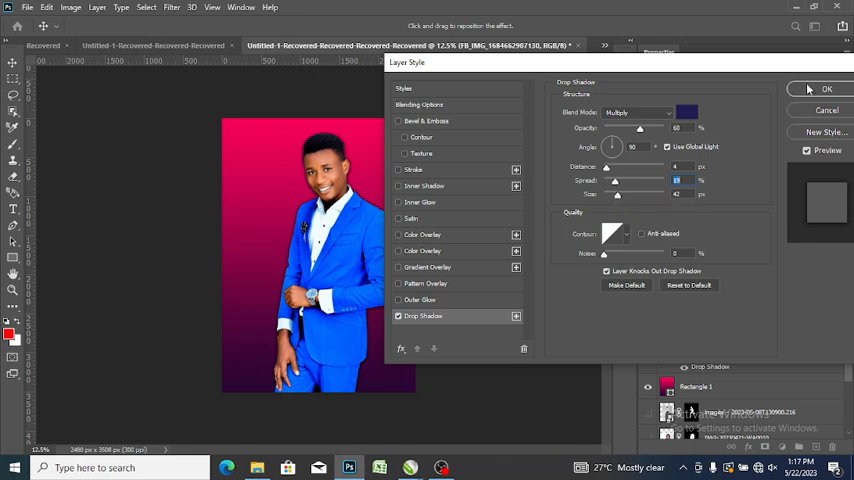
left_click(826, 88)
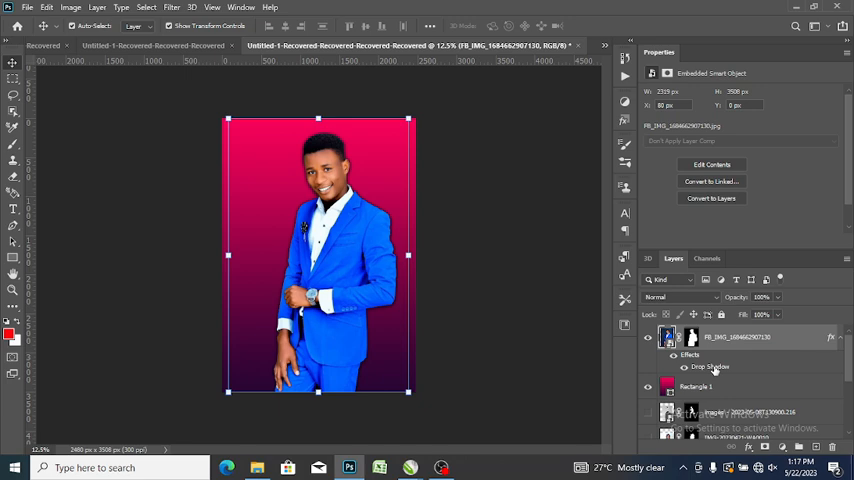
Change the portrait's drop shadow colour to a near-black shade in Layer Style.
double_click(710, 368)
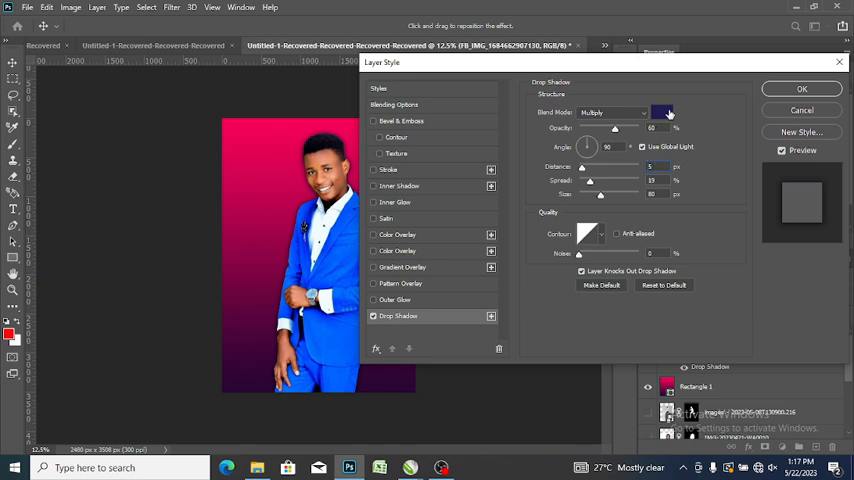
left_click(664, 112)
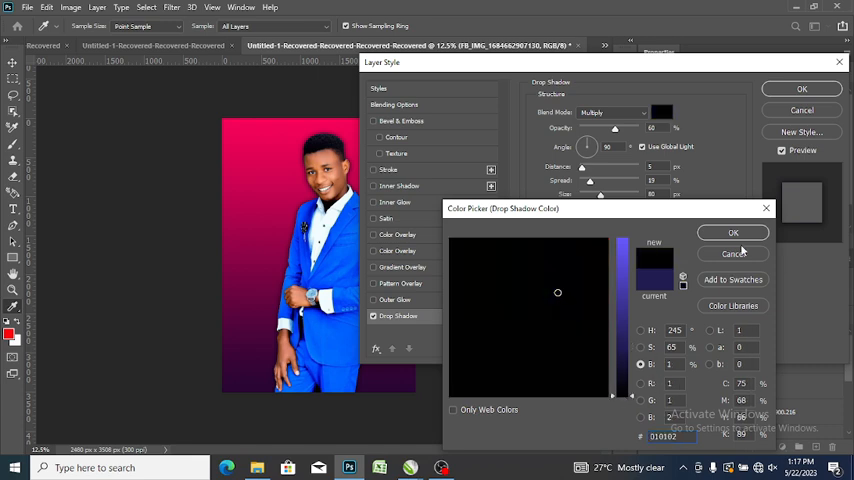
left_click(732, 232)
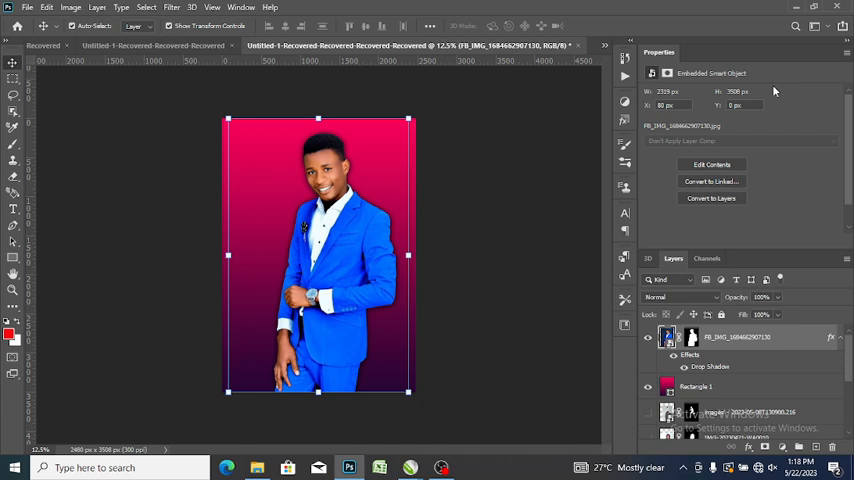
mouse_move(316, 108)
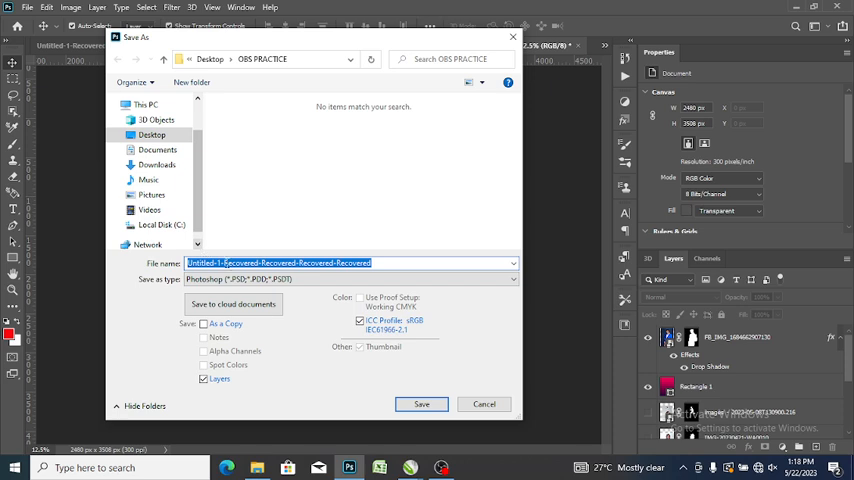
Save the design as a JPEG named SAMM in the GBS PRACTICE folder, accepting JPEG options.
left_click(350, 280)
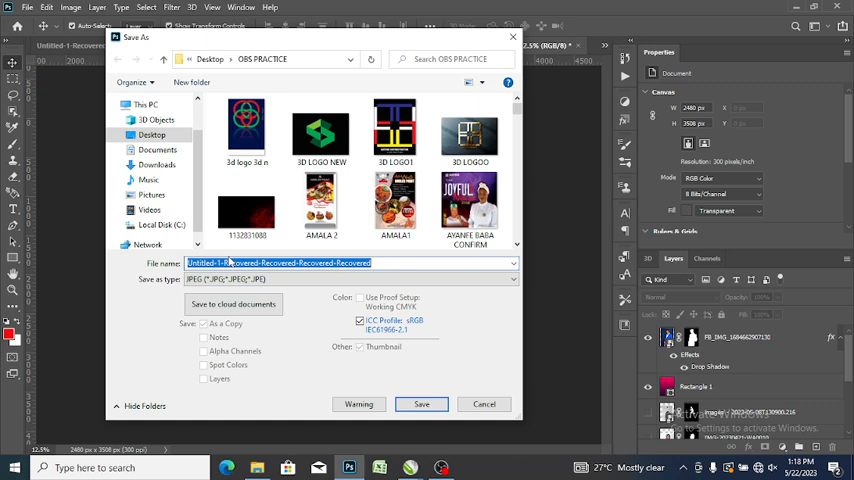
type("SAMMM")
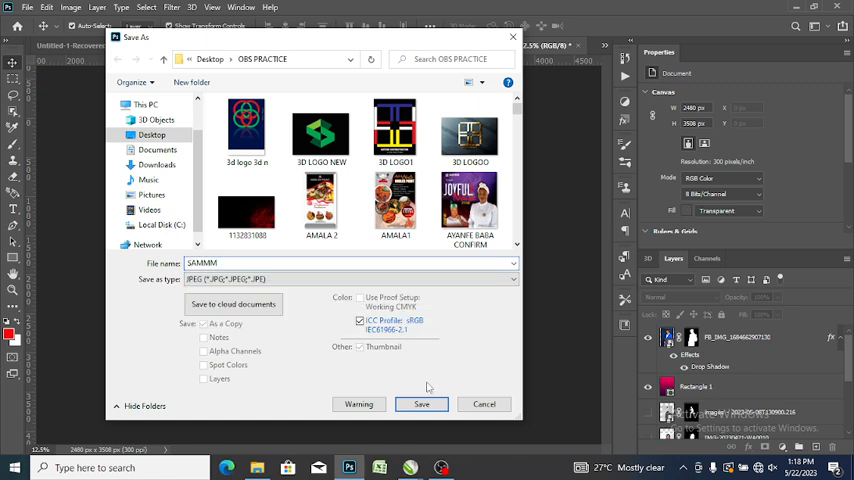
left_click(420, 404)
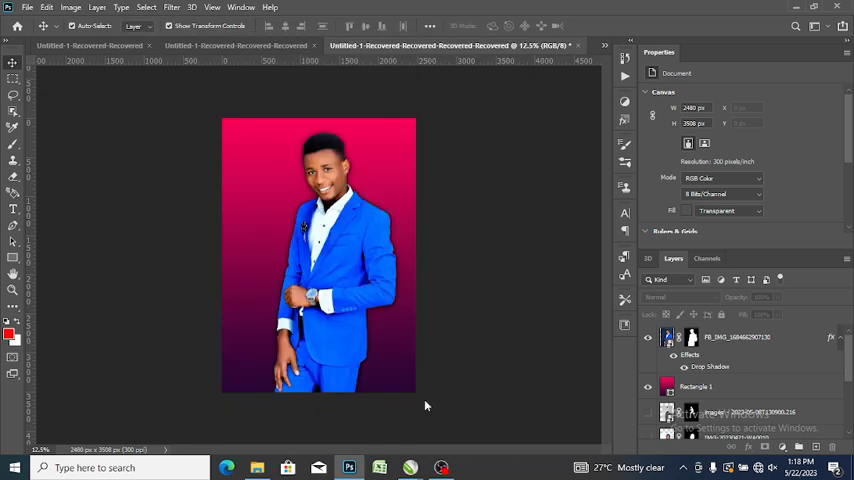
mouse_move(422, 400)
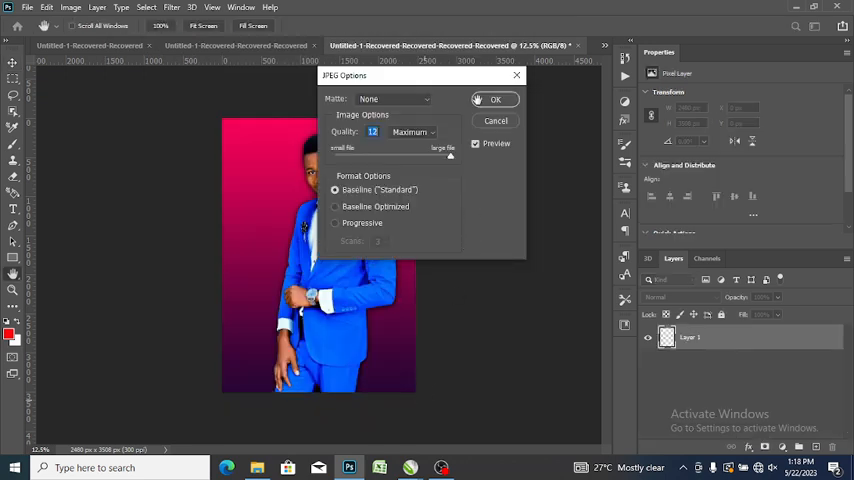
left_click(494, 100)
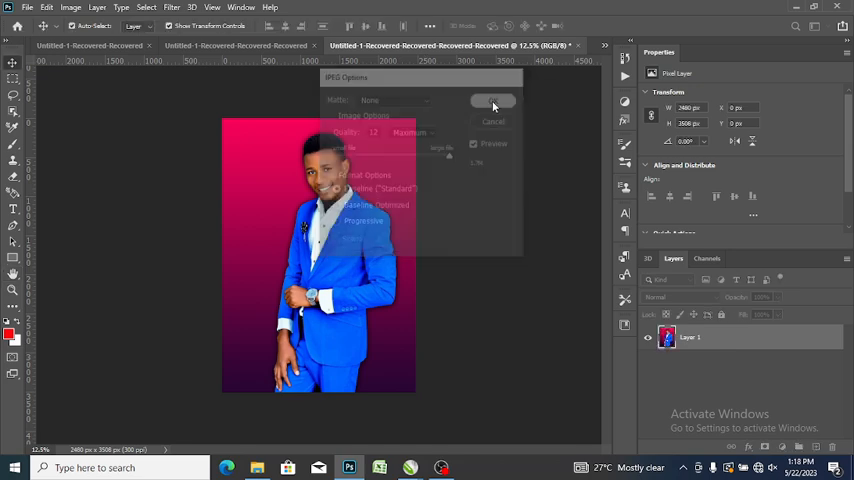
left_click(492, 100)
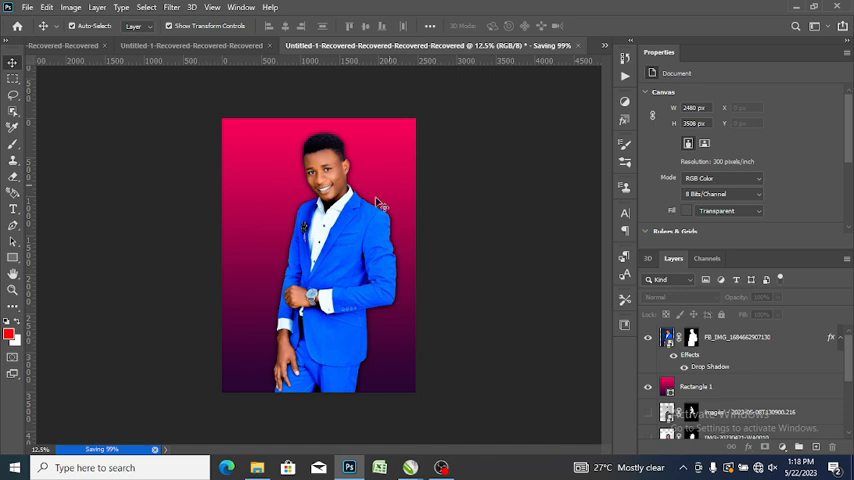
mouse_move(388, 318)
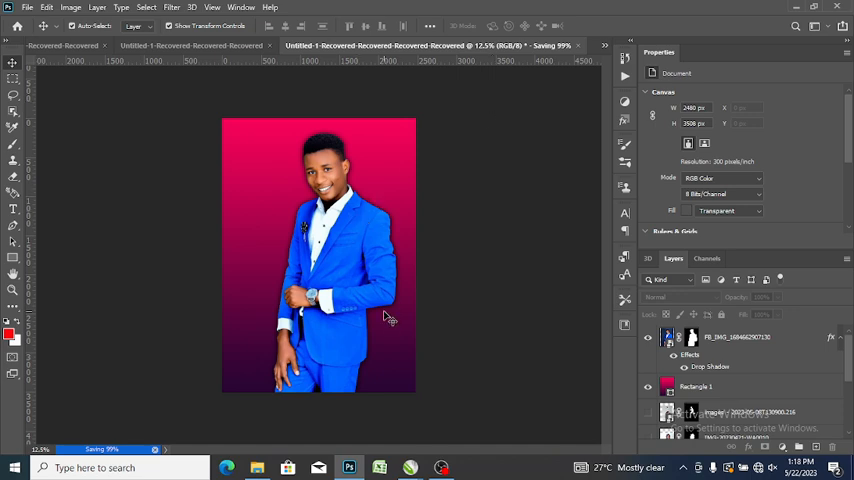